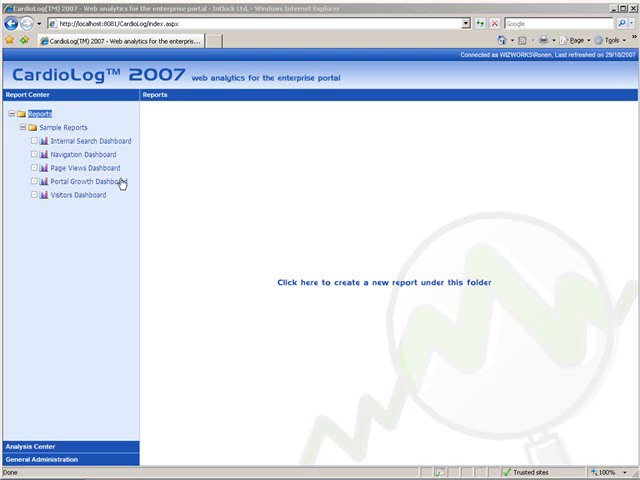
Load the Internal Search Dashboard from Sample Reports showing 10/2007 search data
left_click(84, 140)
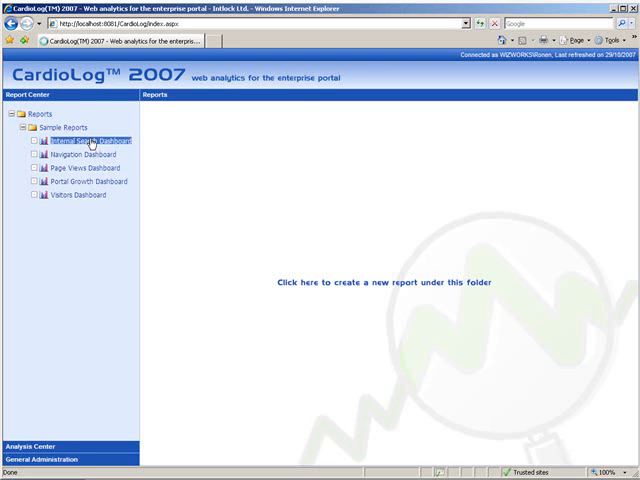
left_click(84, 140)
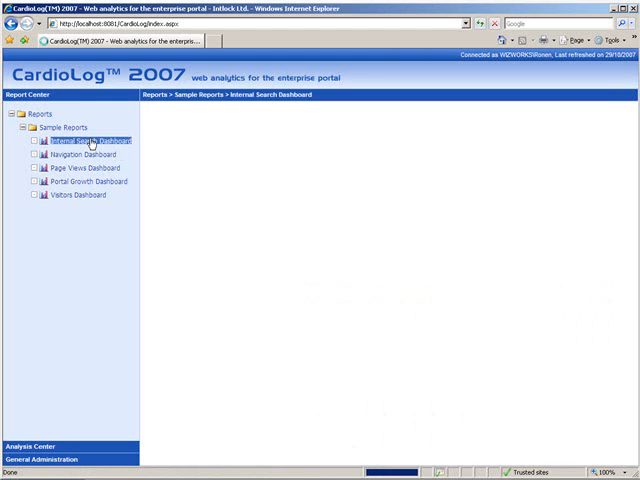
left_click(88, 140)
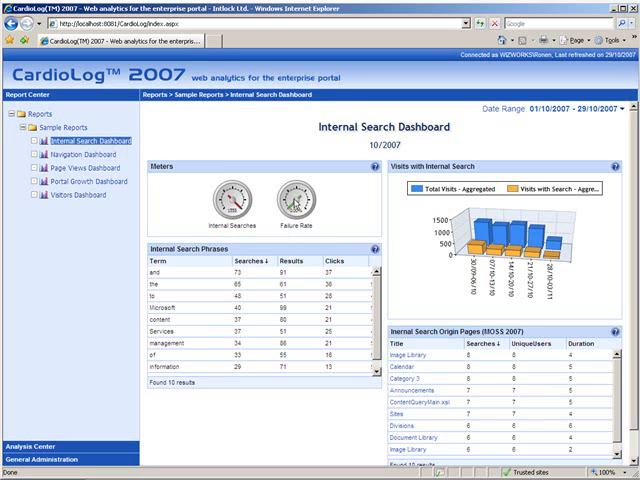
mouse_move(284, 198)
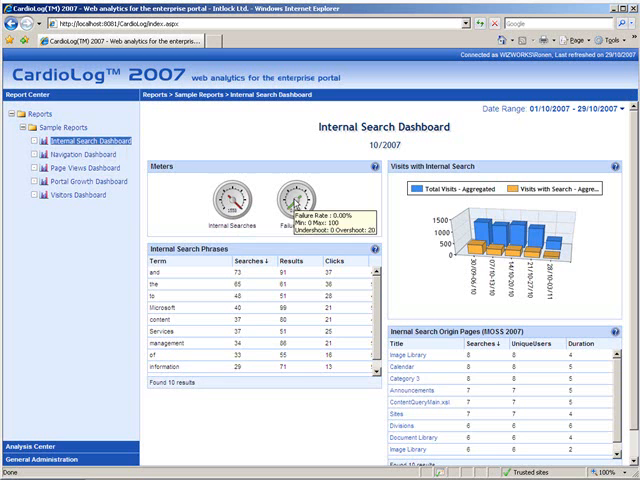
mouse_move(436, 208)
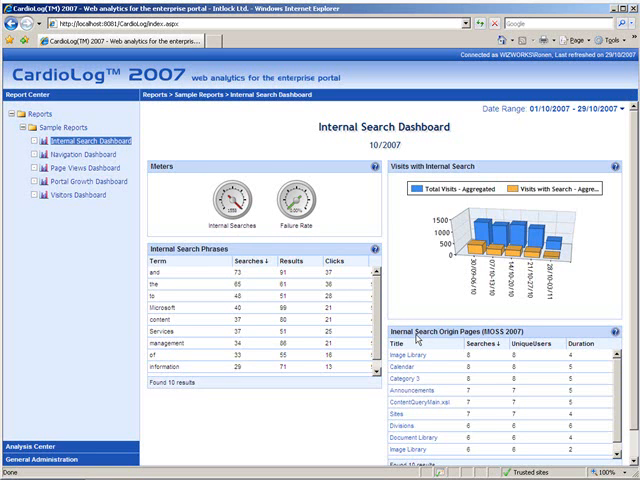
Bring up Control Preferences for the Visits with Internal Search chart
left_click(408, 356)
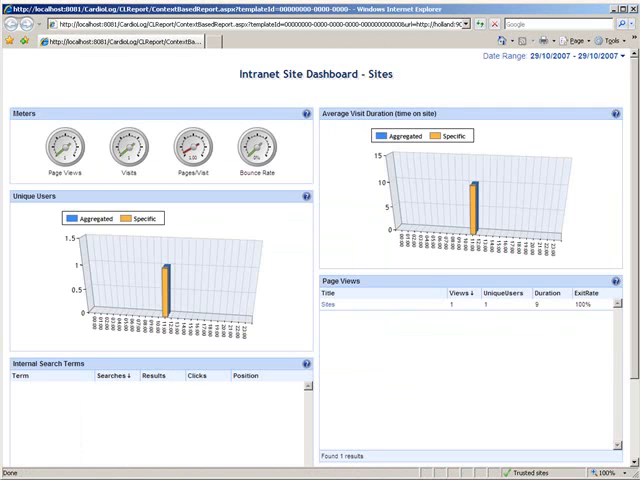
left_click(92, 142)
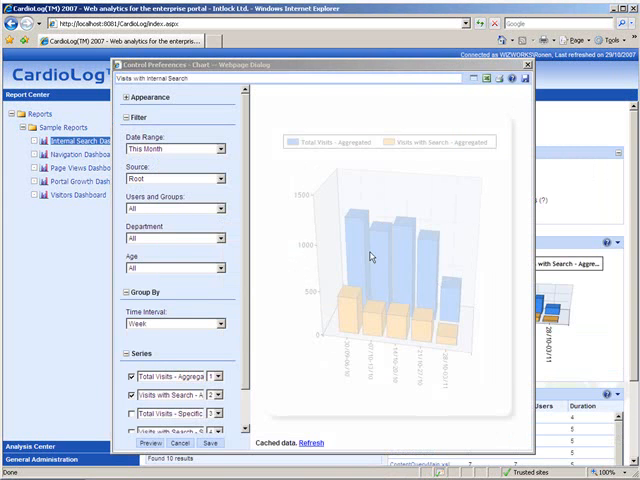
Customize the chart's data source to a SharePoint 2007 portal under Root
left_click(218, 178)
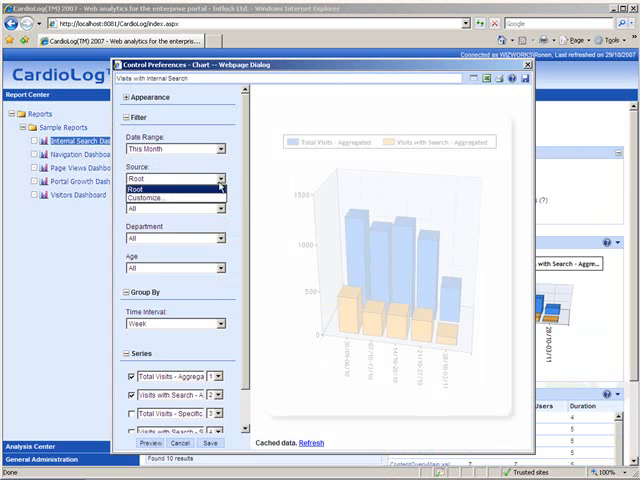
left_click(144, 196)
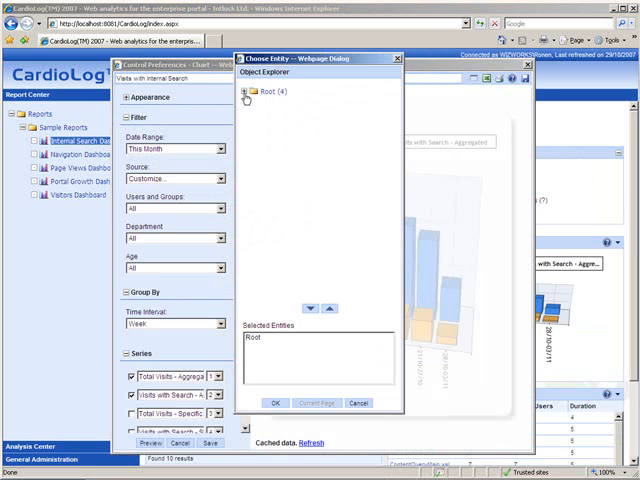
left_click(240, 92)
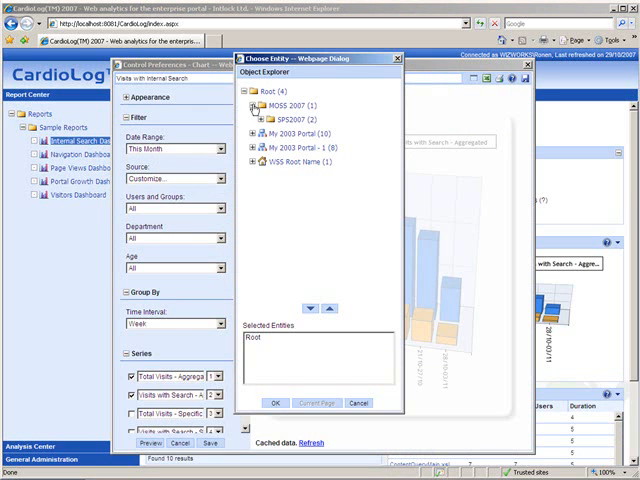
left_click(252, 120)
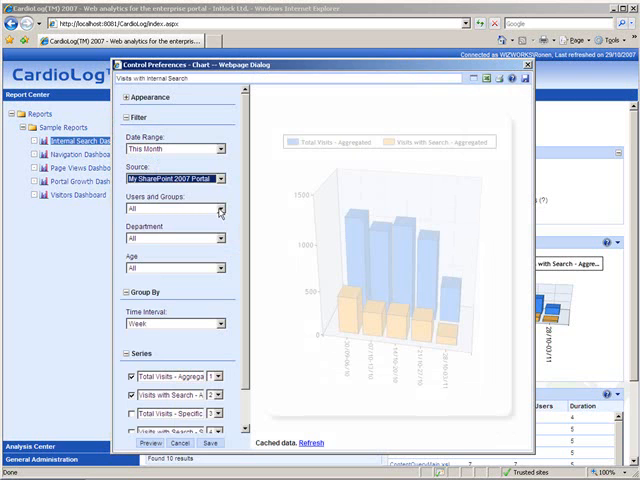
Customize Users and Groups to the Administrators group and confirm
left_click(220, 208)
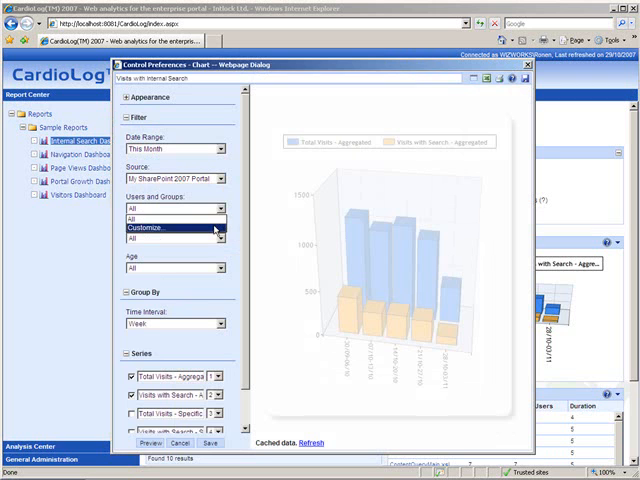
left_click(144, 228)
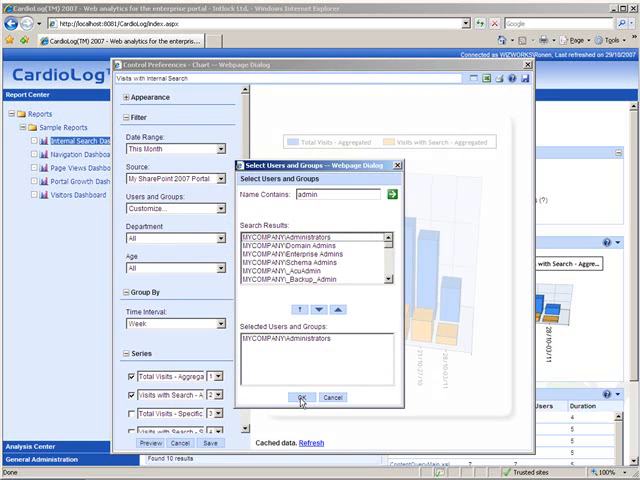
left_click(302, 396)
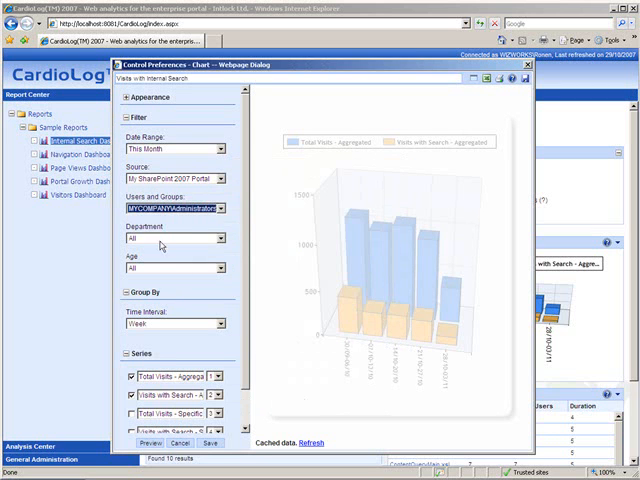
mouse_move(158, 244)
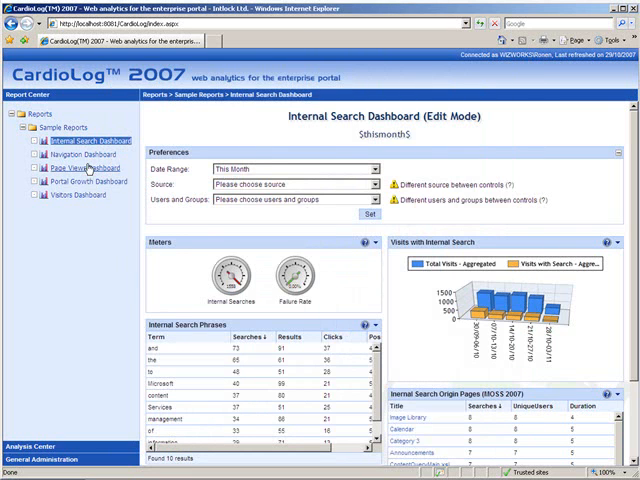
Load the Page Views Dashboard for 10/2007 from Sample Reports
left_click(88, 168)
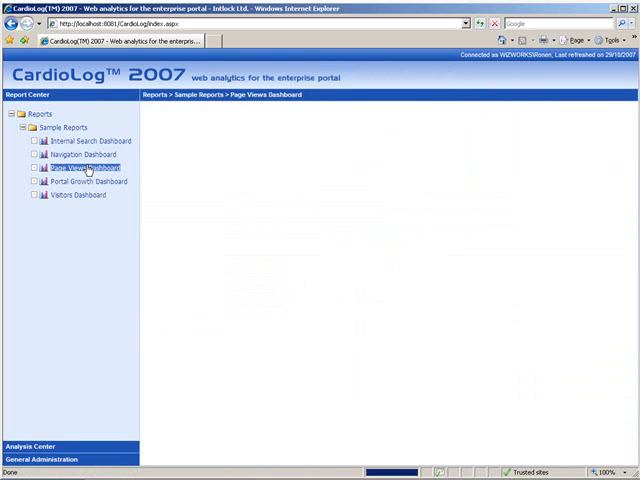
left_click(84, 168)
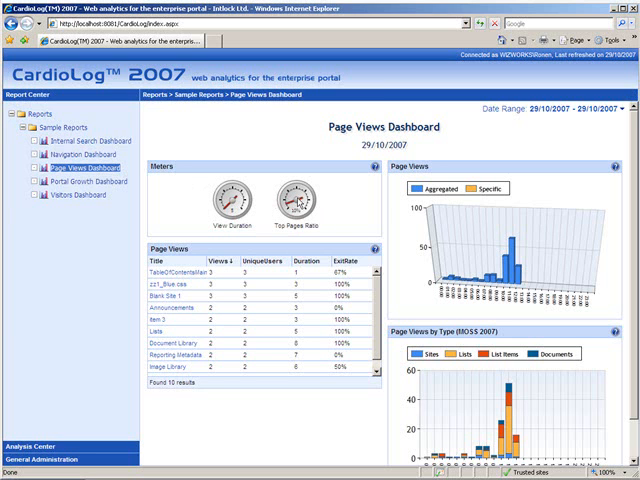
mouse_move(446, 204)
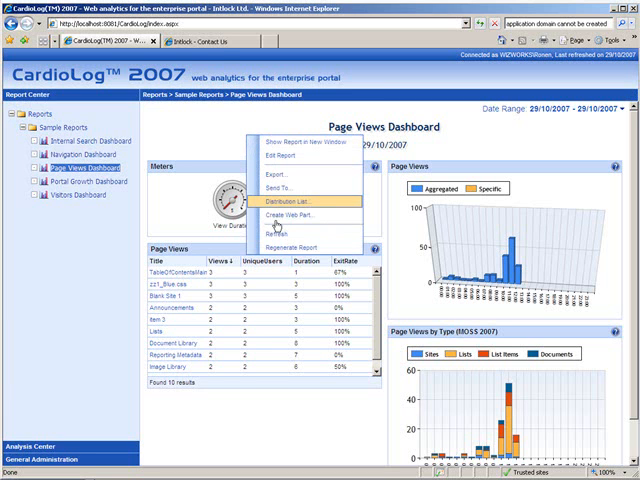
mouse_move(300, 216)
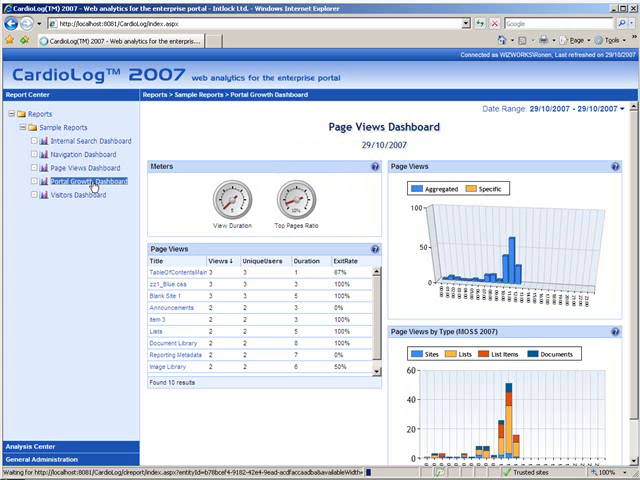
Load the Portal Growth Dashboard with growth trend and contributors charts
left_click(78, 180)
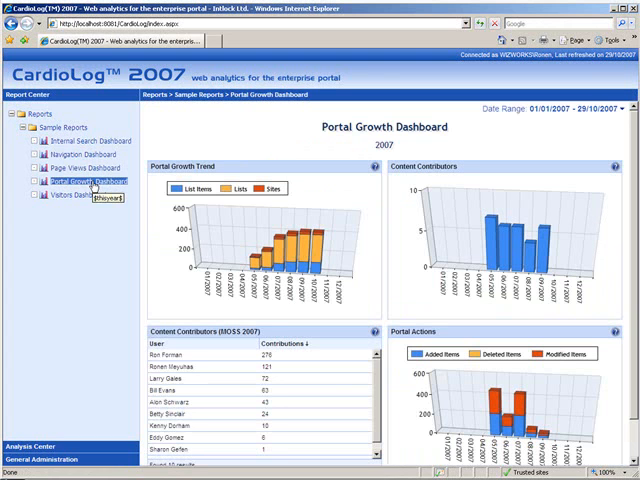
mouse_move(232, 172)
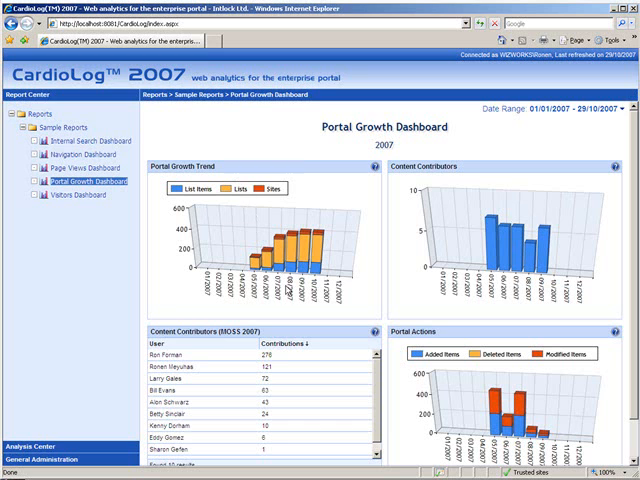
mouse_move(292, 334)
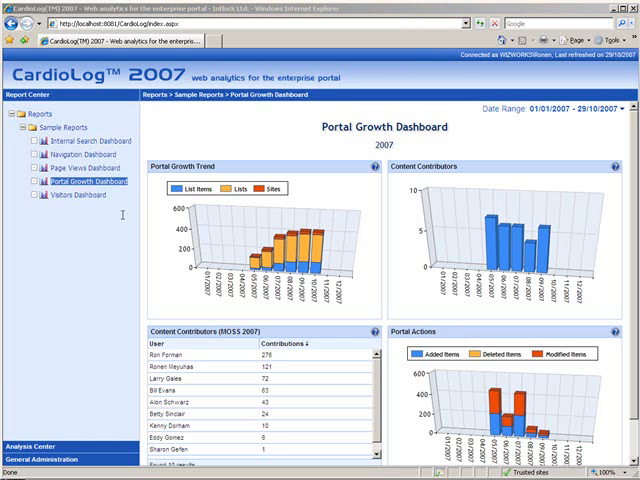
left_click(84, 194)
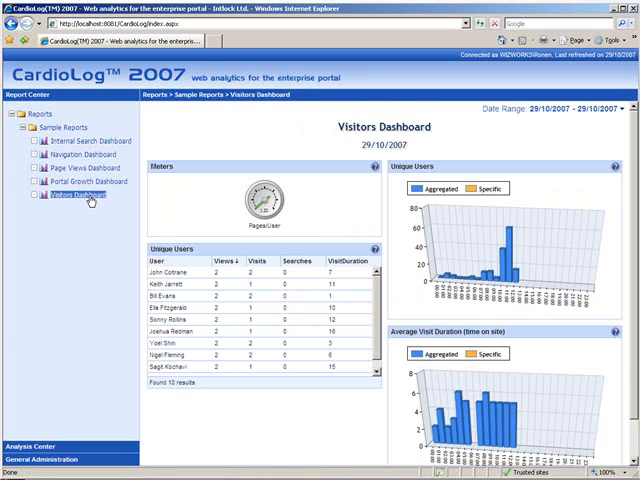
mouse_move(136, 200)
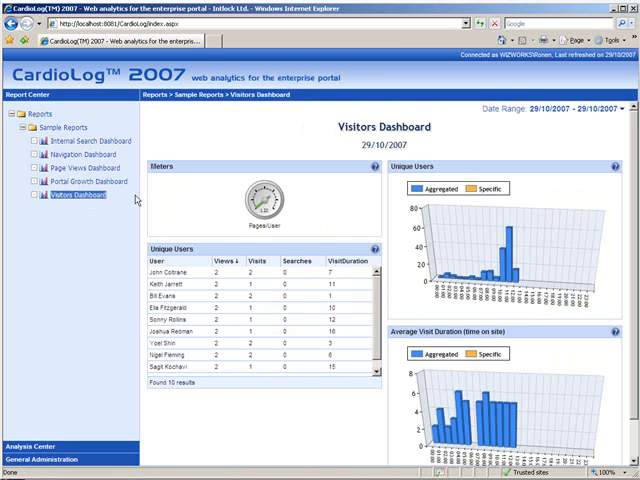
mouse_move(170, 250)
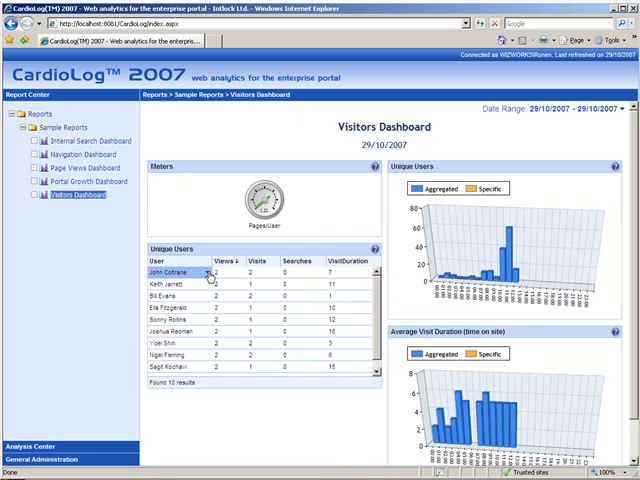
right_click(180, 272)
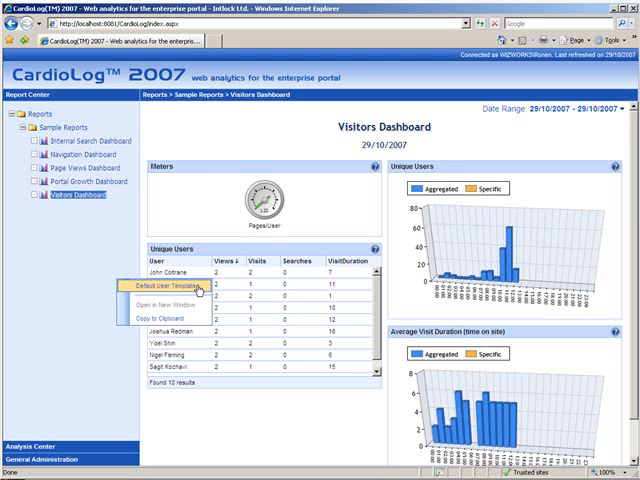
left_click(168, 290)
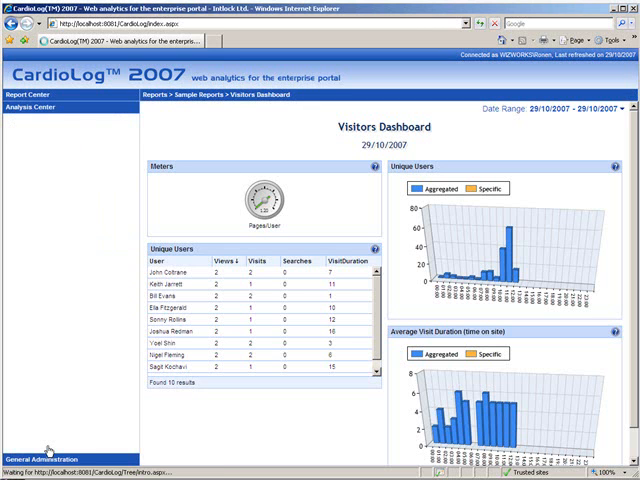
In the Analysis Center, load the dashboard for My SharePoint 2007 Portal
left_click(32, 108)
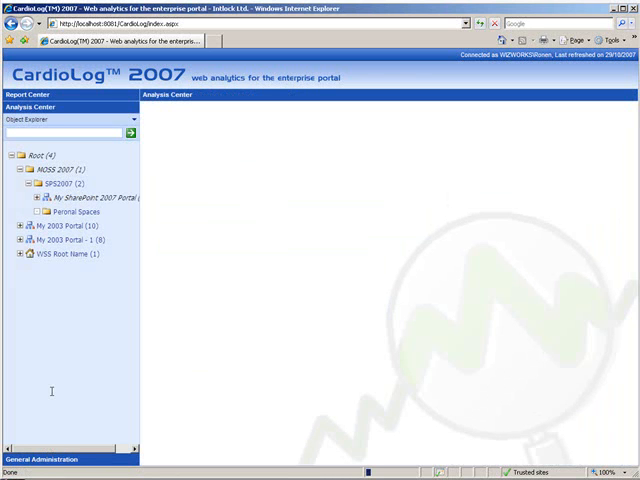
mouse_move(60, 280)
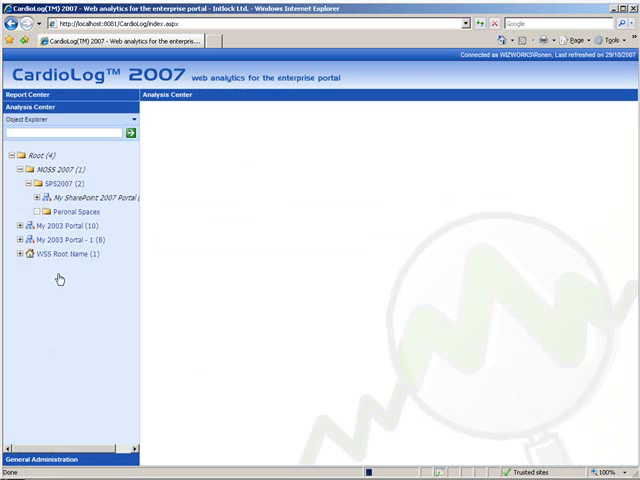
left_click(36, 198)
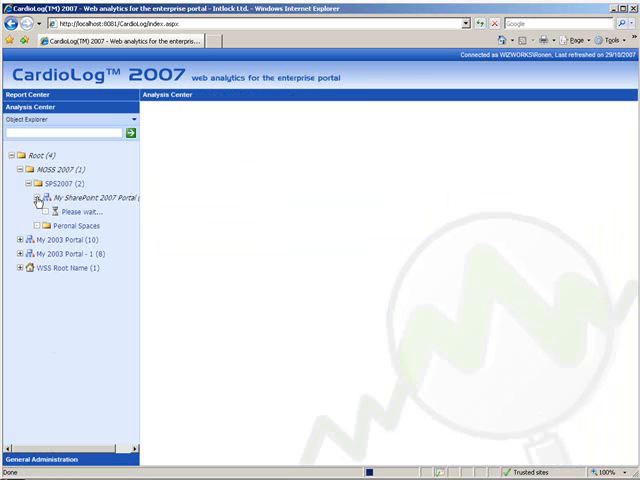
left_click(36, 198)
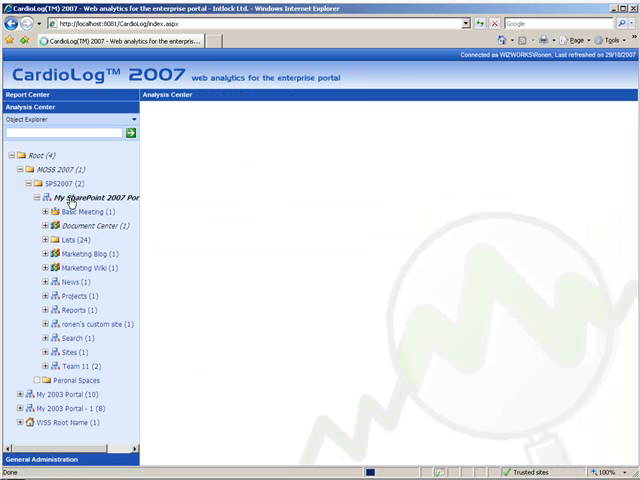
left_click(96, 196)
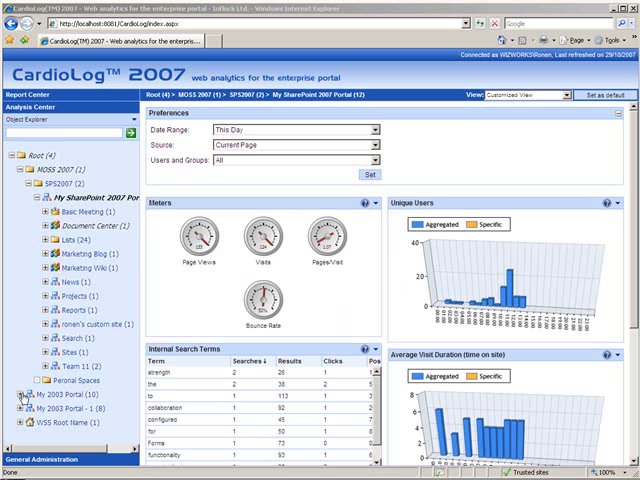
Search the Object Explorer for 'portal site' and pick the first Portal Site 1 match
left_click(24, 398)
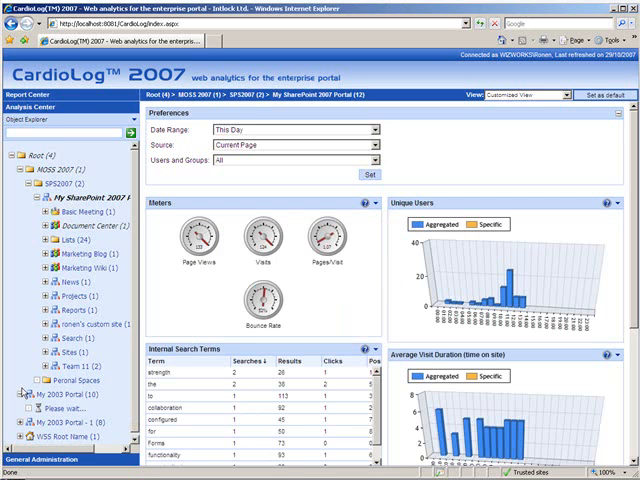
left_click(24, 392)
type("2")
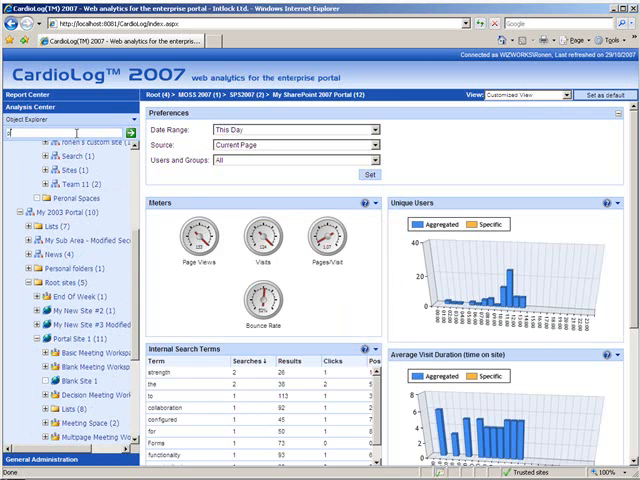
type("portal site 1")
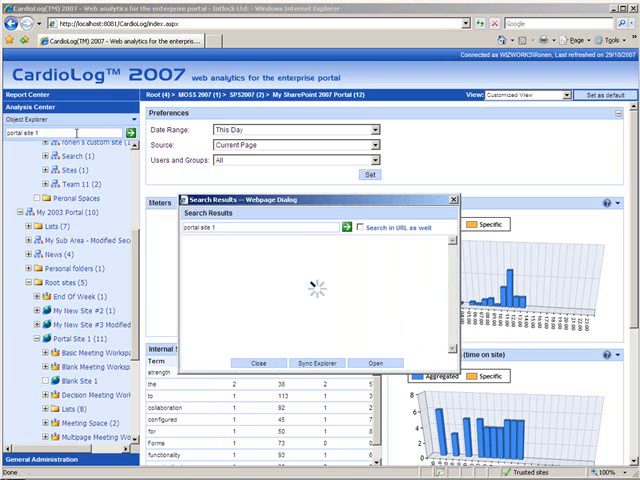
left_click(348, 226)
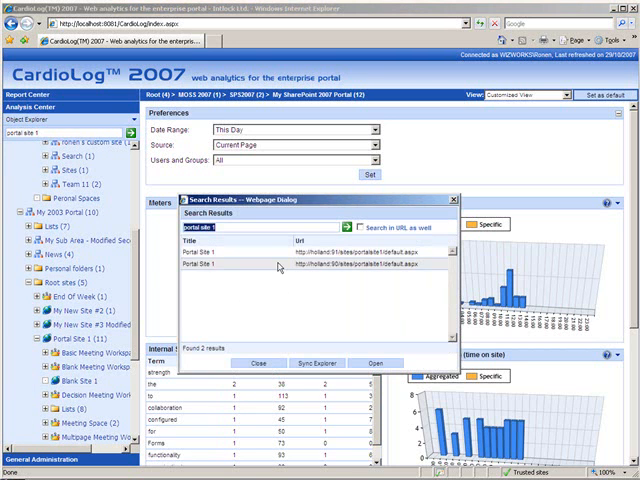
left_click(316, 362)
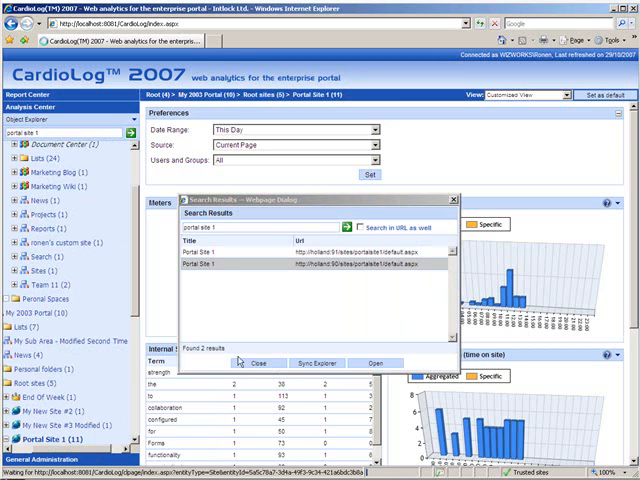
Load the Portal Site 1 analysis dashboard with its Visits chart from the search results
left_click(244, 364)
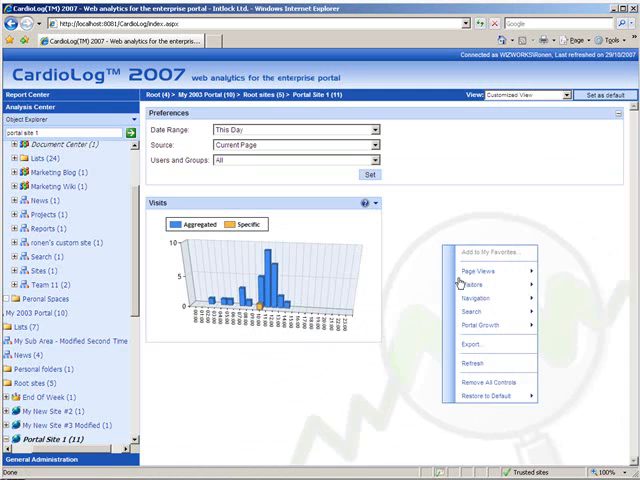
mouse_move(484, 288)
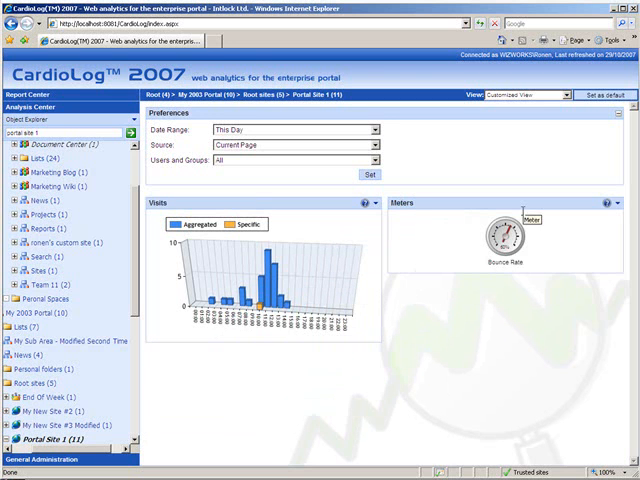
mouse_move(152, 404)
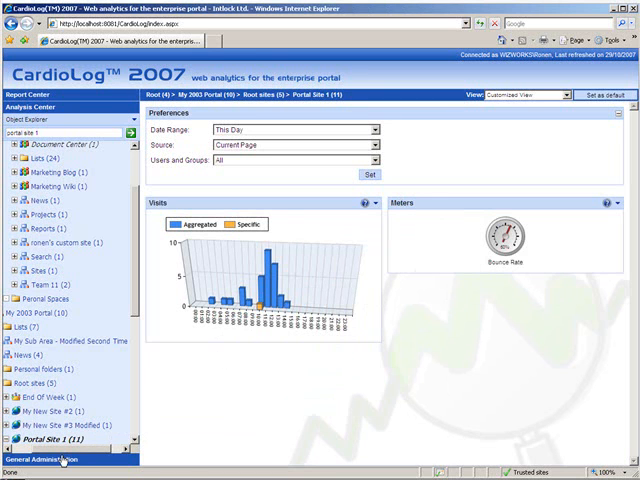
Show the General Administration tools, then the Intlock Contact Us page
left_click(58, 460)
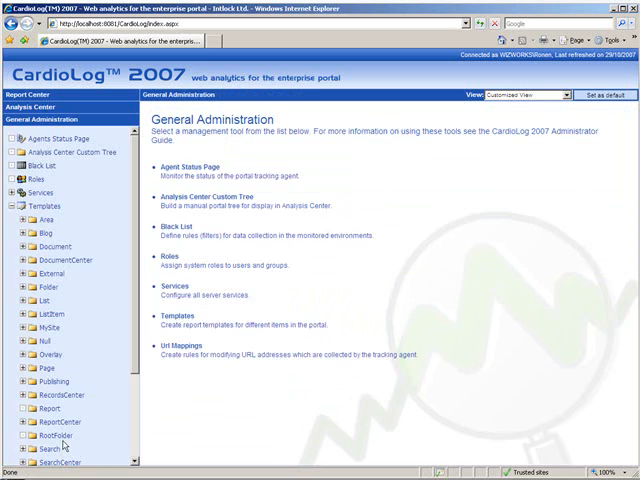
mouse_move(36, 164)
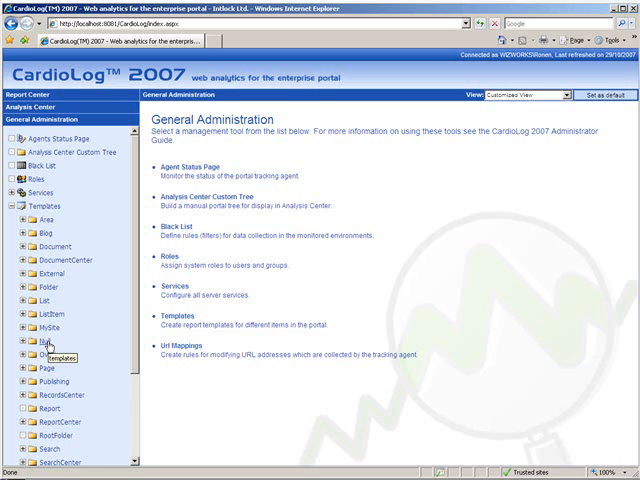
mouse_move(68, 152)
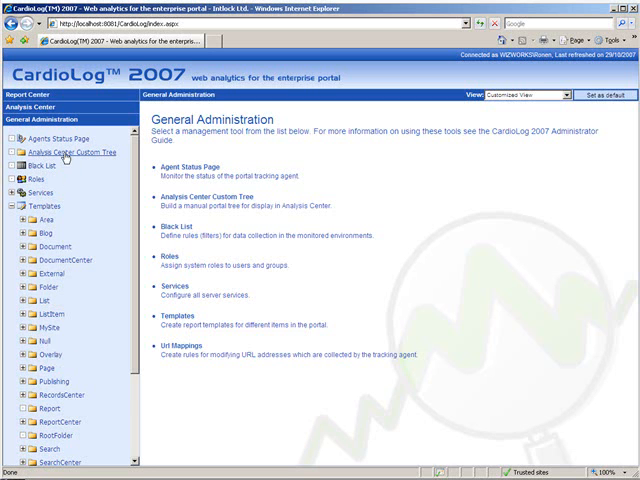
mouse_move(72, 152)
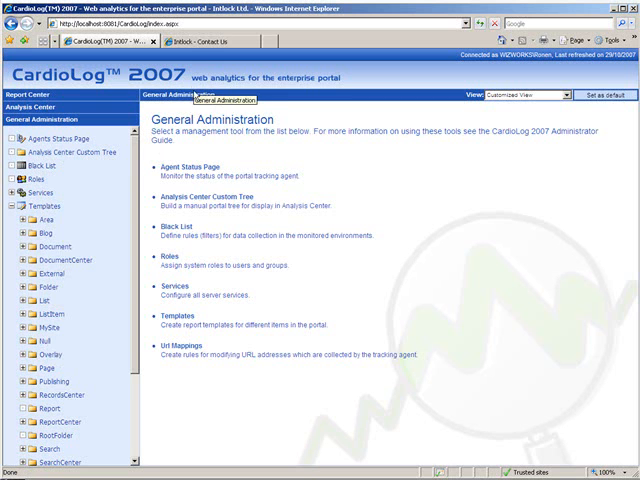
left_click(218, 40)
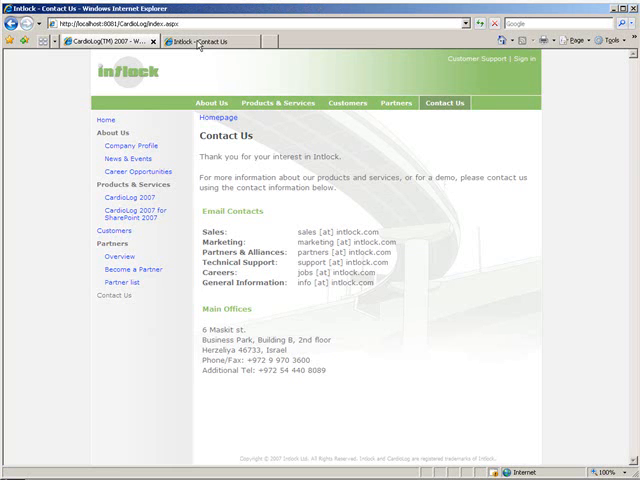